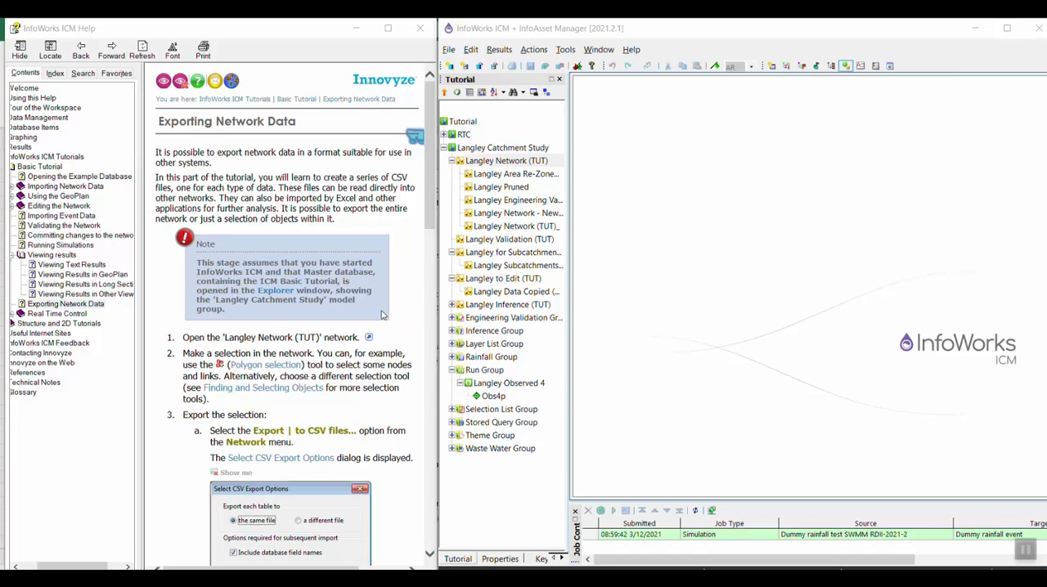
{"action": "mouse_move", "coordinate": [342, 313]}
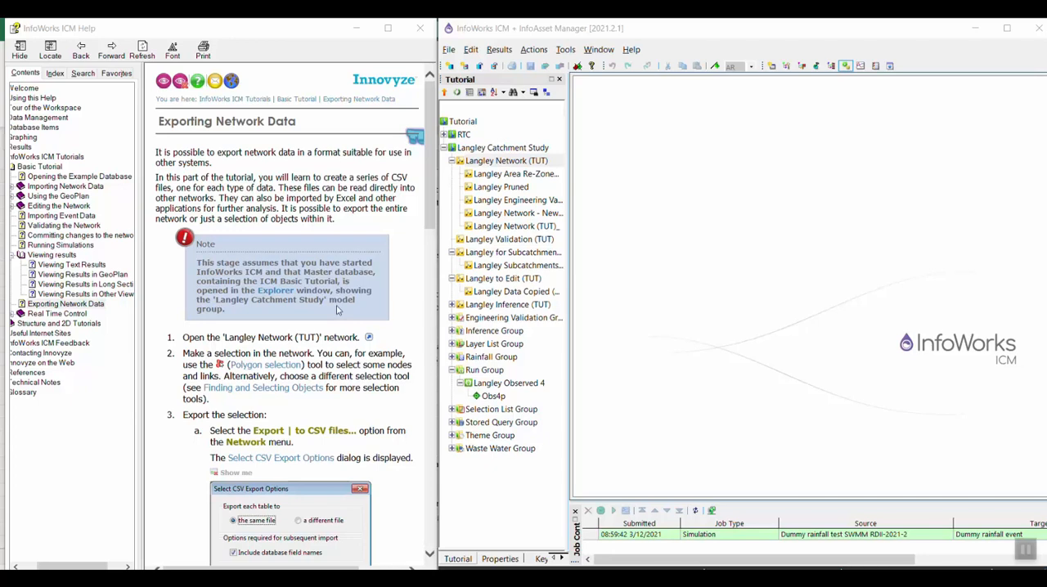
{"action": "mouse_move", "coordinate": [374, 314]}
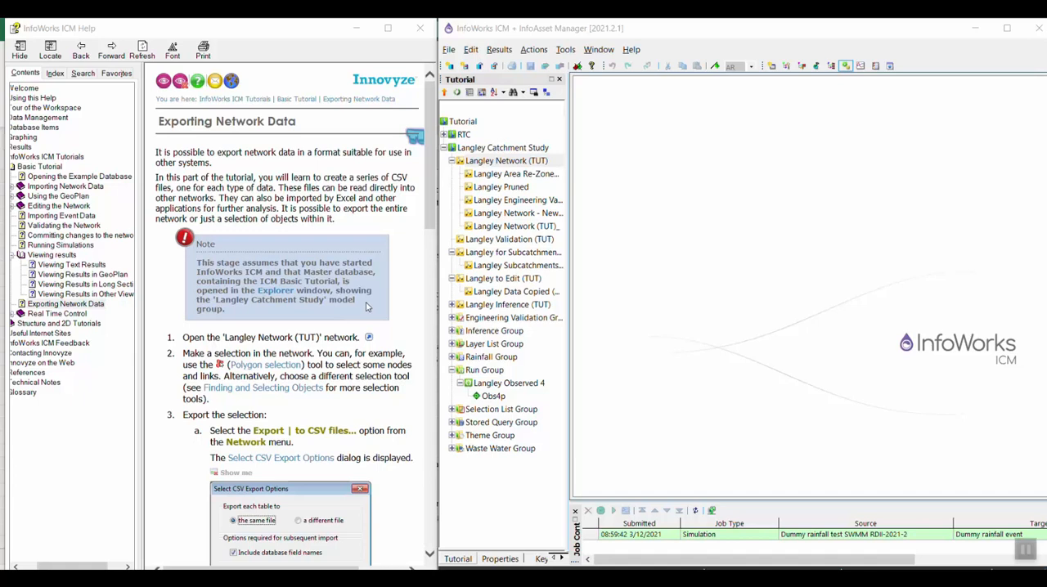
- Move the Langley Network (TUT) GeoPlan map into fuller view
{"action": "scroll", "scroll_direction": "down", "scroll_amount": 3}
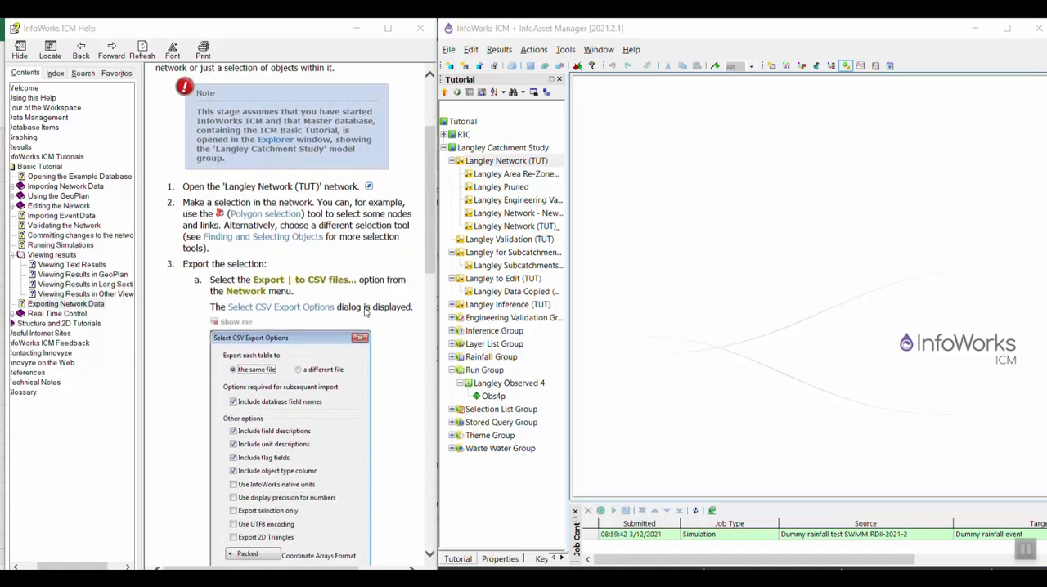
{"action": "mouse_move", "coordinate": [455, 187]}
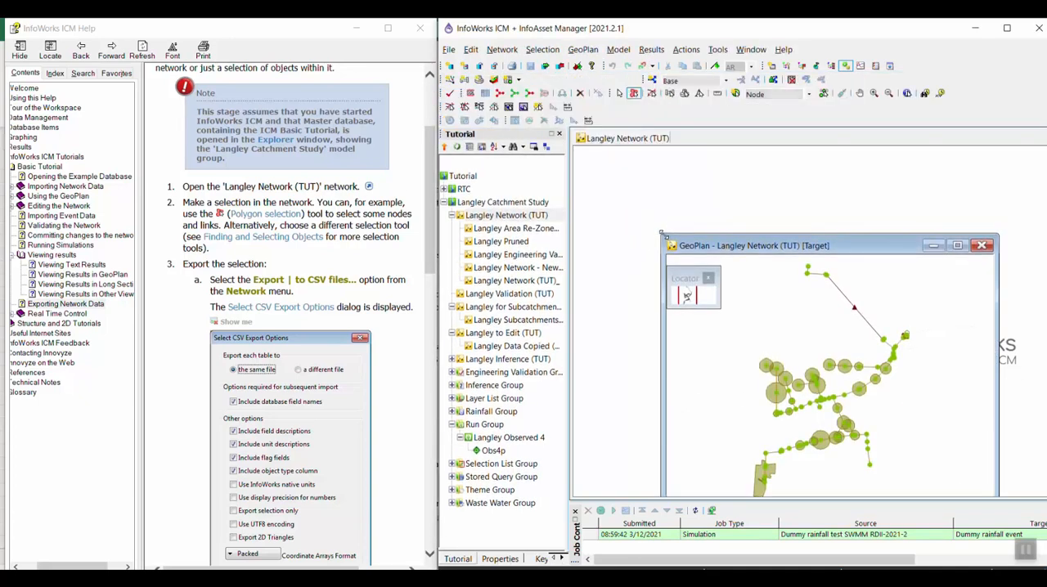
{"action": "left_click_drag", "start_coordinate": [752, 245], "coordinate": [755, 150]}
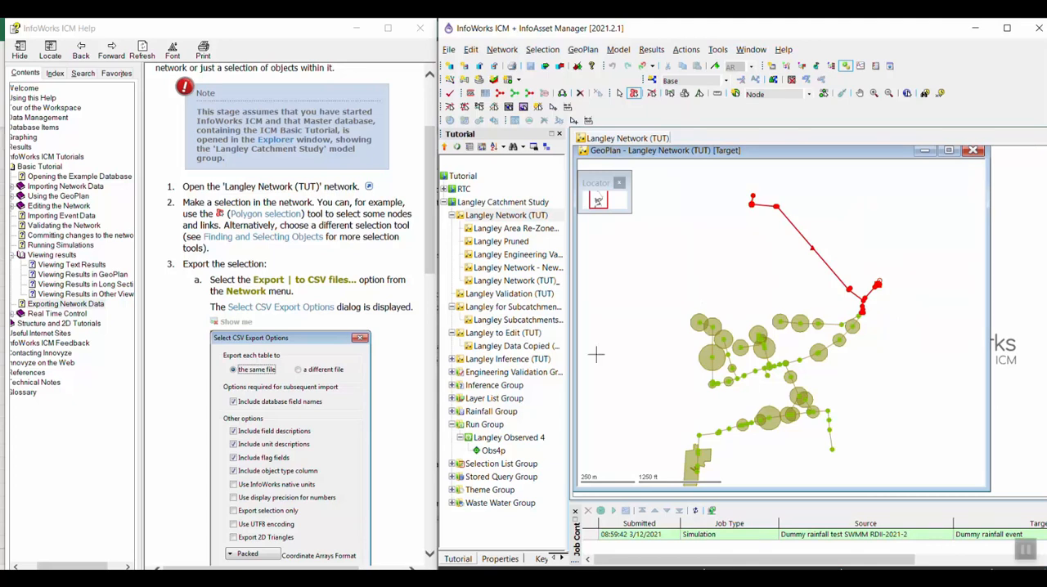
{"action": "mouse_move", "coordinate": [744, 244]}
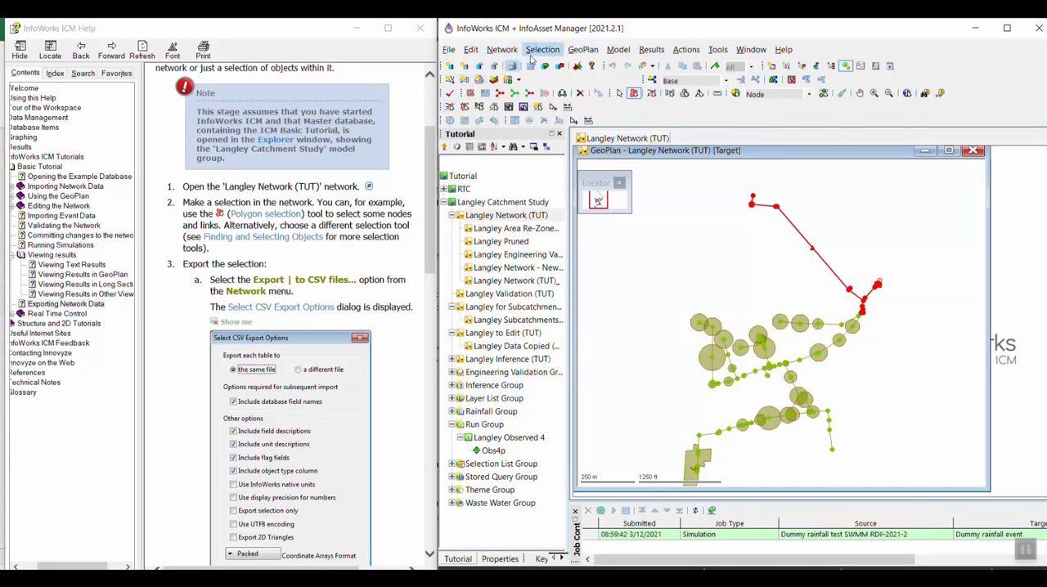
- Start exporting the network to CSV files from the Network export menu
{"action": "left_click", "coordinate": [502, 49]}
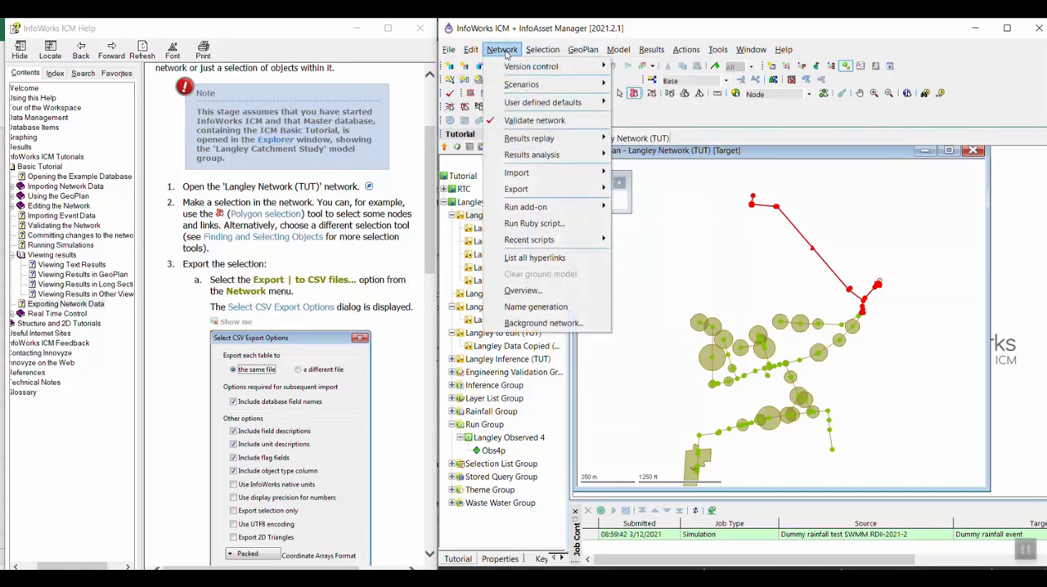
{"action": "left_click", "coordinate": [516, 189]}
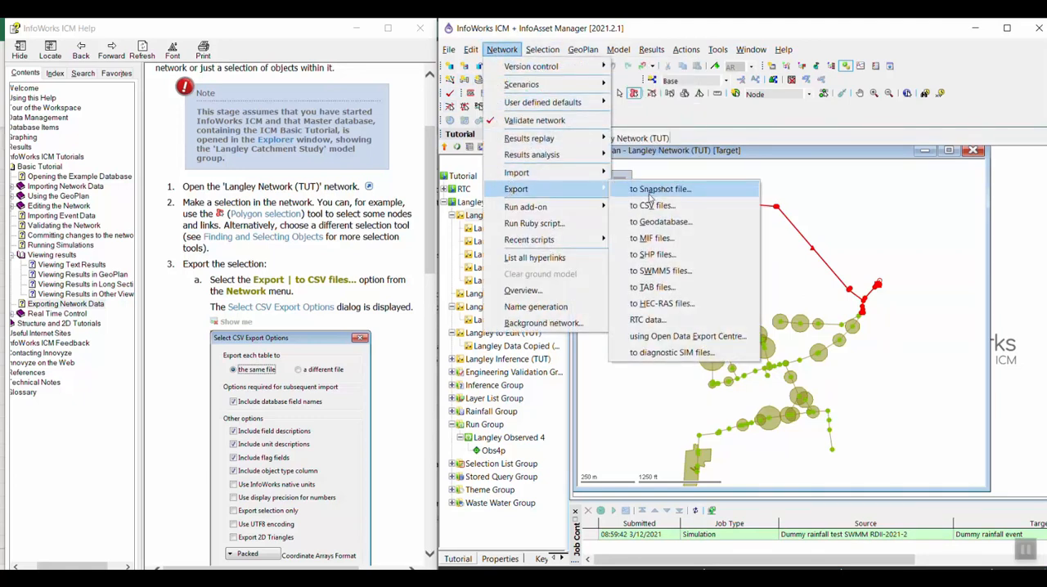
{"action": "left_click", "coordinate": [652, 205]}
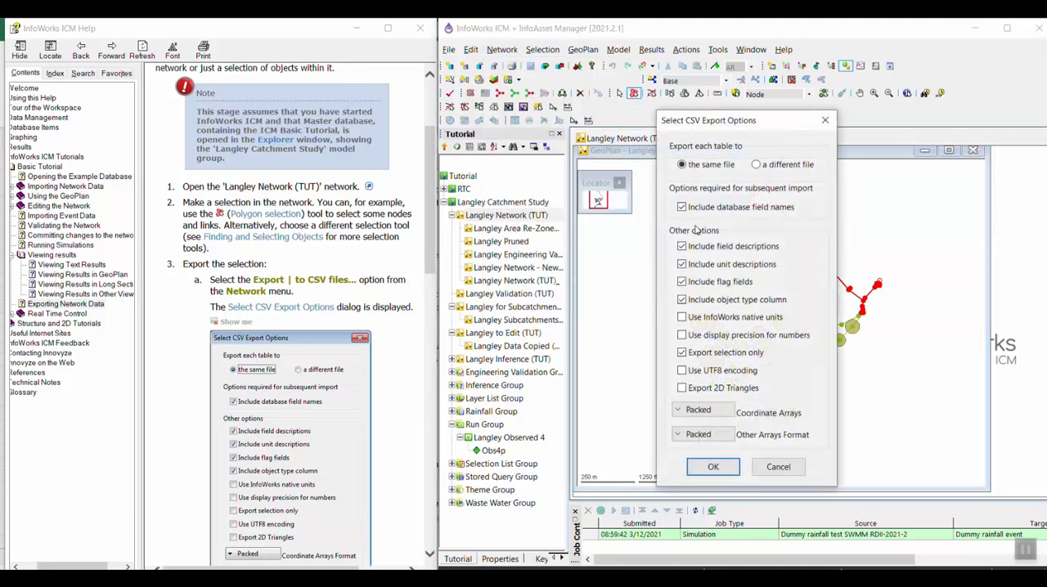
{"action": "scroll", "scroll_direction": "down", "scroll_amount": 3}
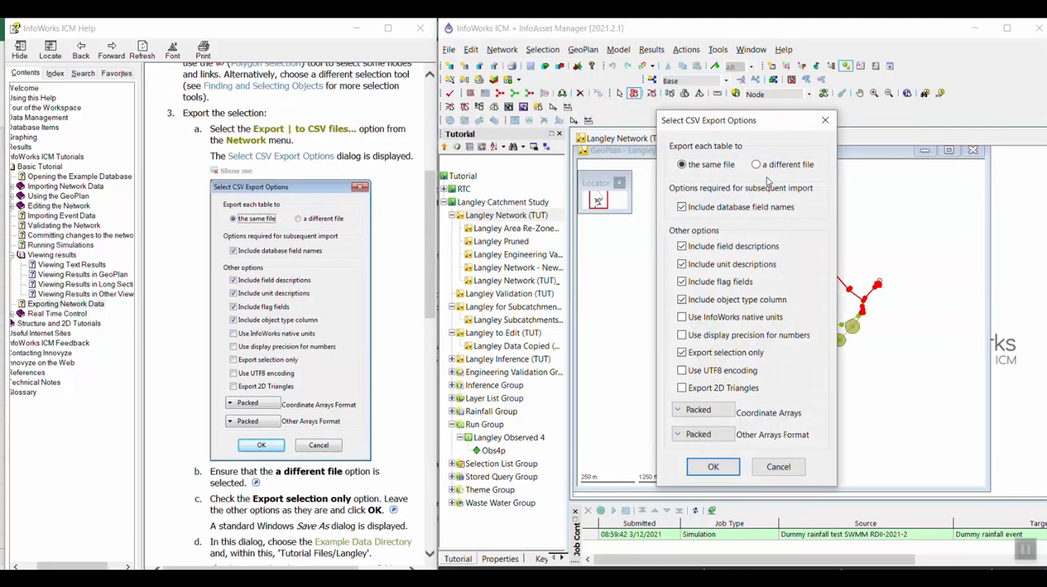
{"action": "scroll", "scroll_direction": "down", "scroll_amount": 3}
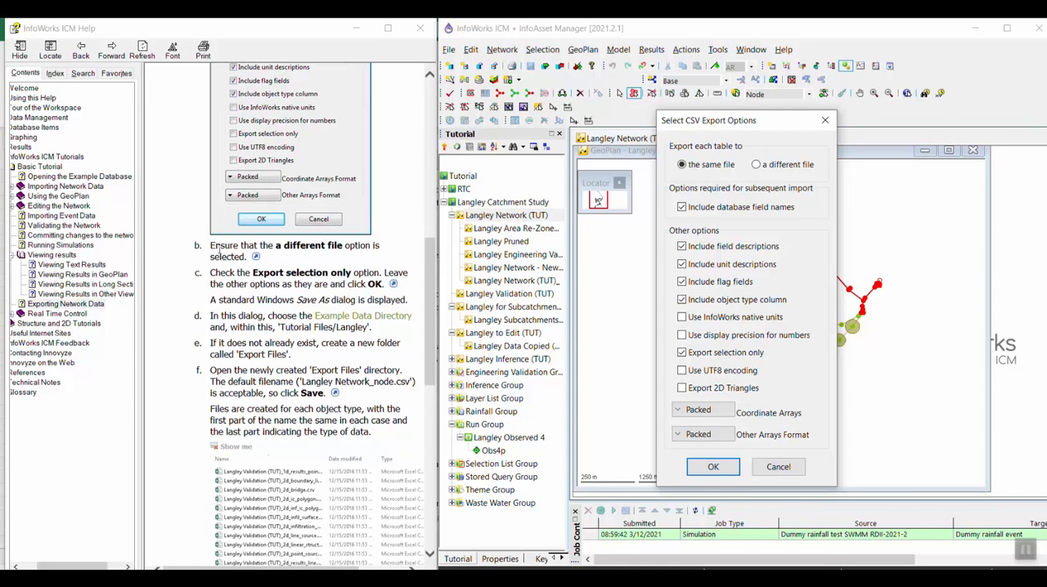
{"action": "mouse_move", "coordinate": [871, 109]}
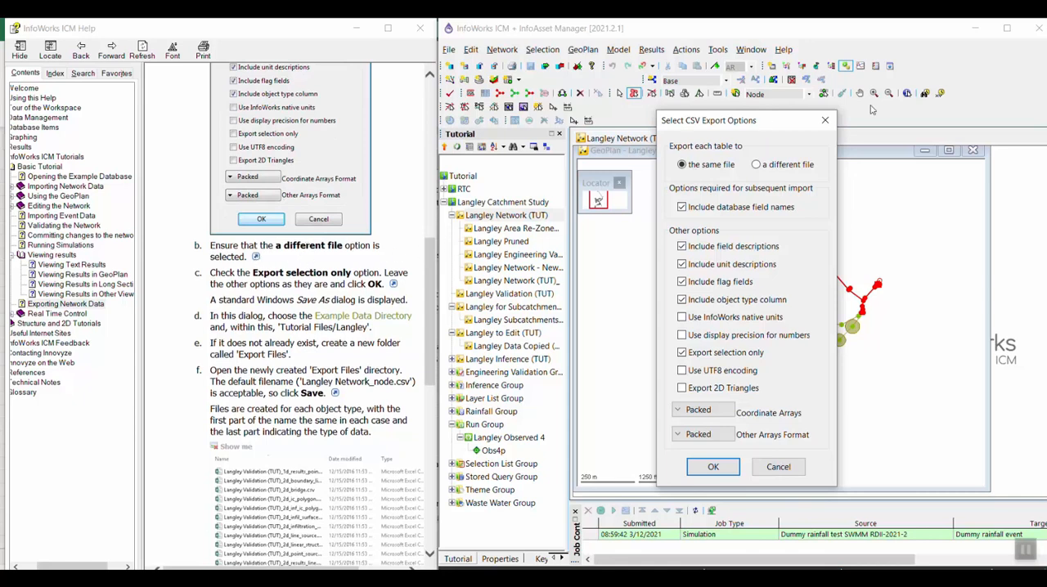
- Set the CSV export to a different file per table and the selection only, then confirm
{"action": "left_click", "coordinate": [756, 165]}
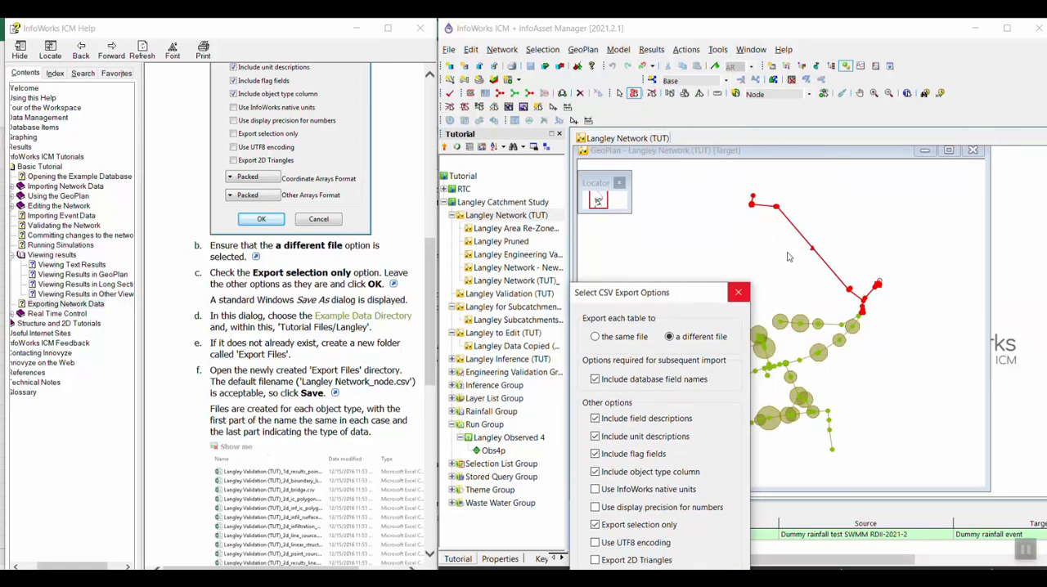
{"action": "mouse_move", "coordinate": [767, 287]}
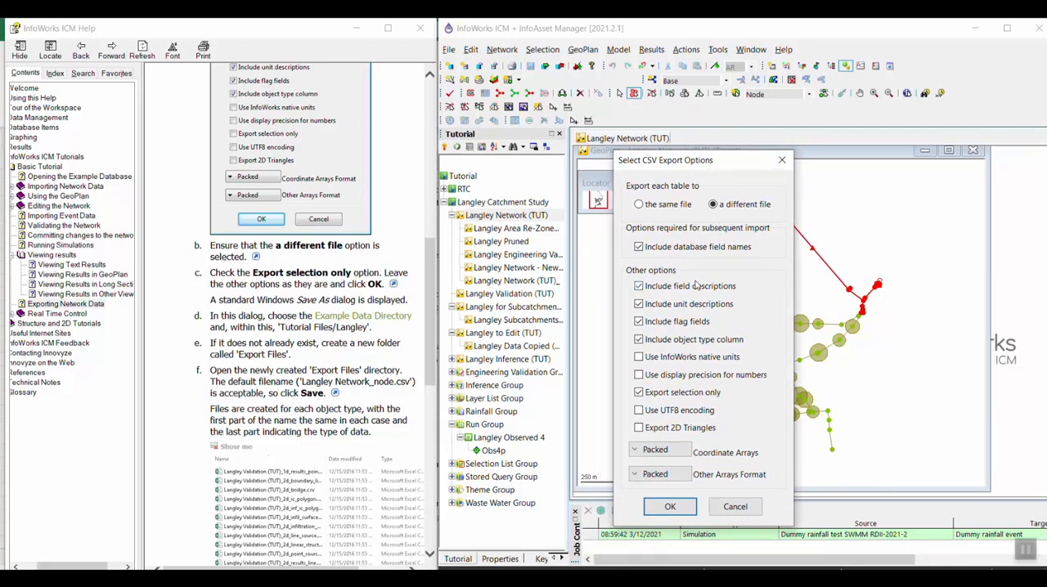
{"action": "left_click", "coordinate": [639, 392]}
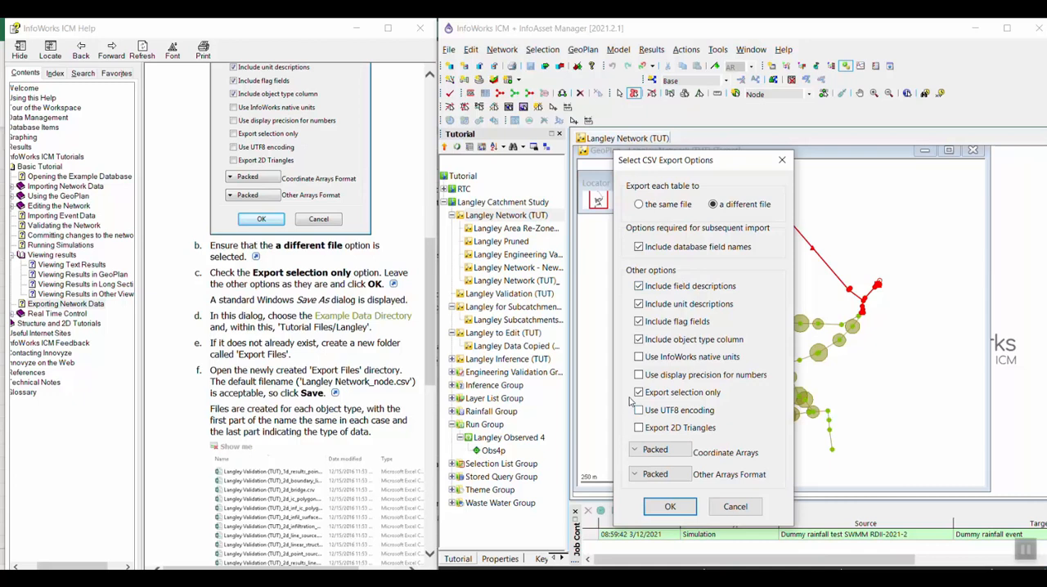
{"action": "left_click", "coordinate": [639, 392]}
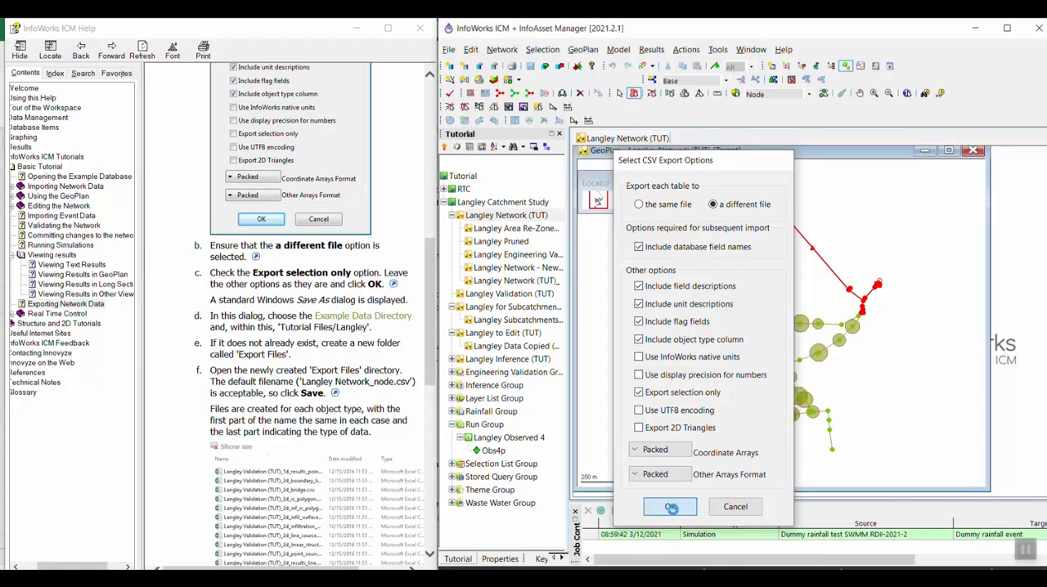
{"action": "left_click", "coordinate": [670, 506]}
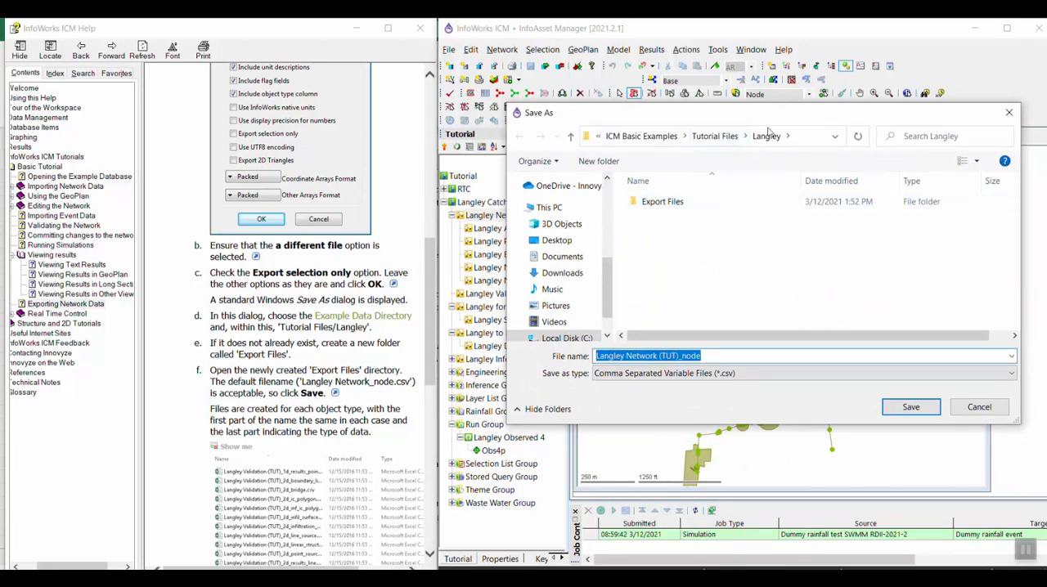
- Save the CSV export into Tutorial Files > Langley > Export Files
{"action": "left_click", "coordinate": [714, 136]}
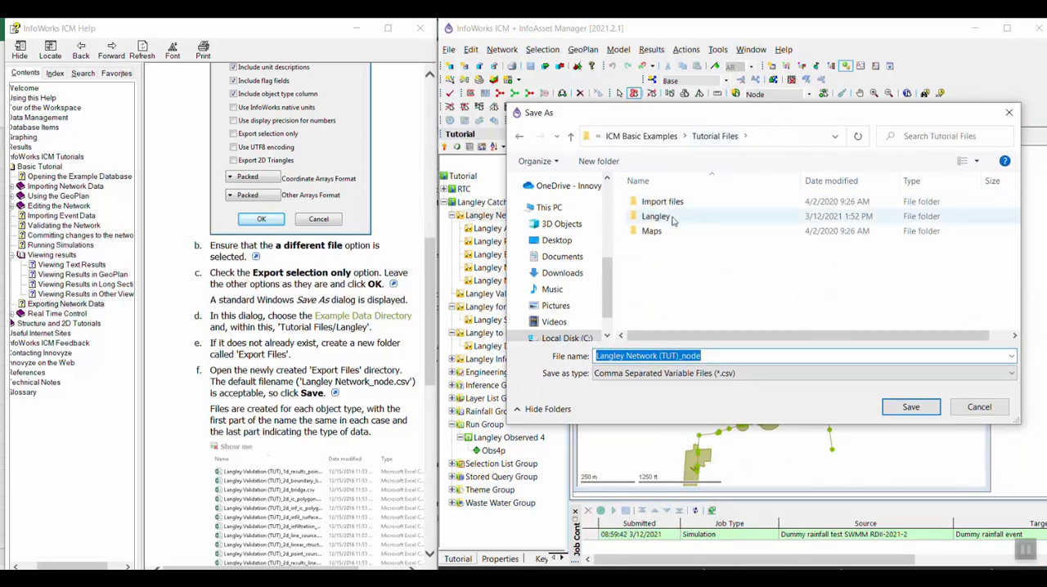
{"action": "double_click", "coordinate": [655, 216]}
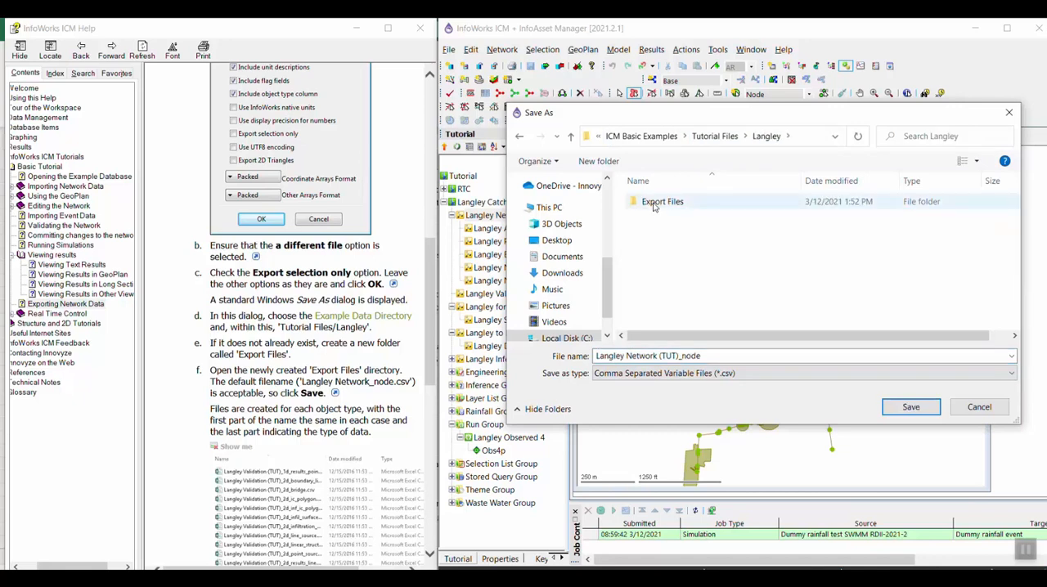
{"action": "left_click", "coordinate": [662, 201]}
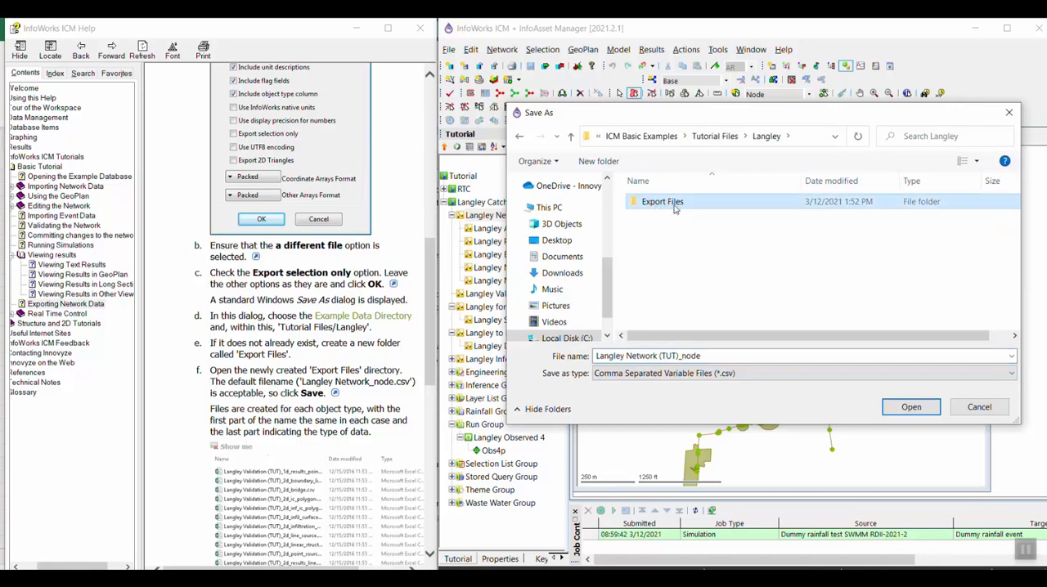
{"action": "mouse_move", "coordinate": [661, 201]}
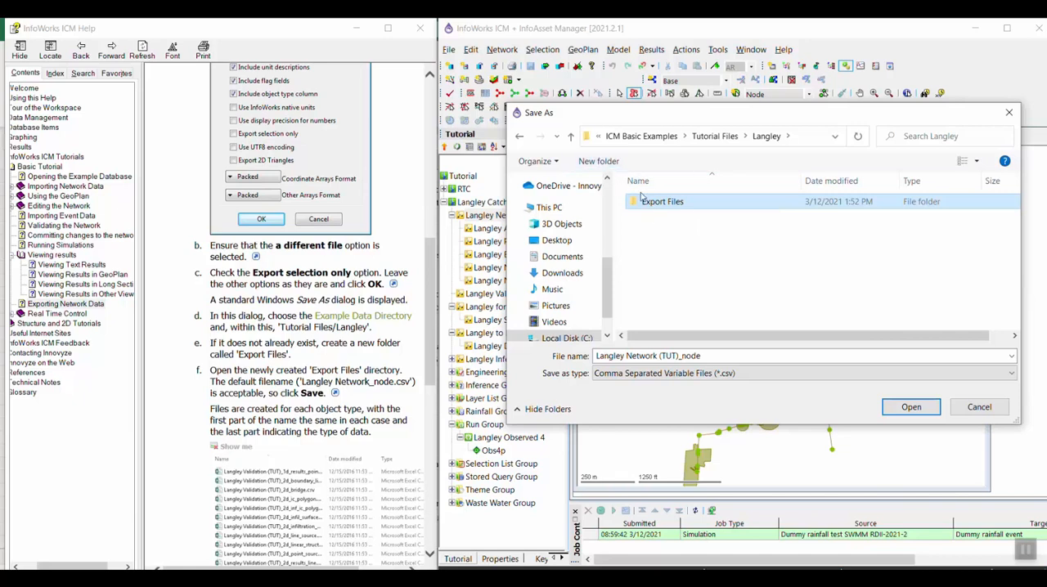
{"action": "mouse_move", "coordinate": [650, 204]}
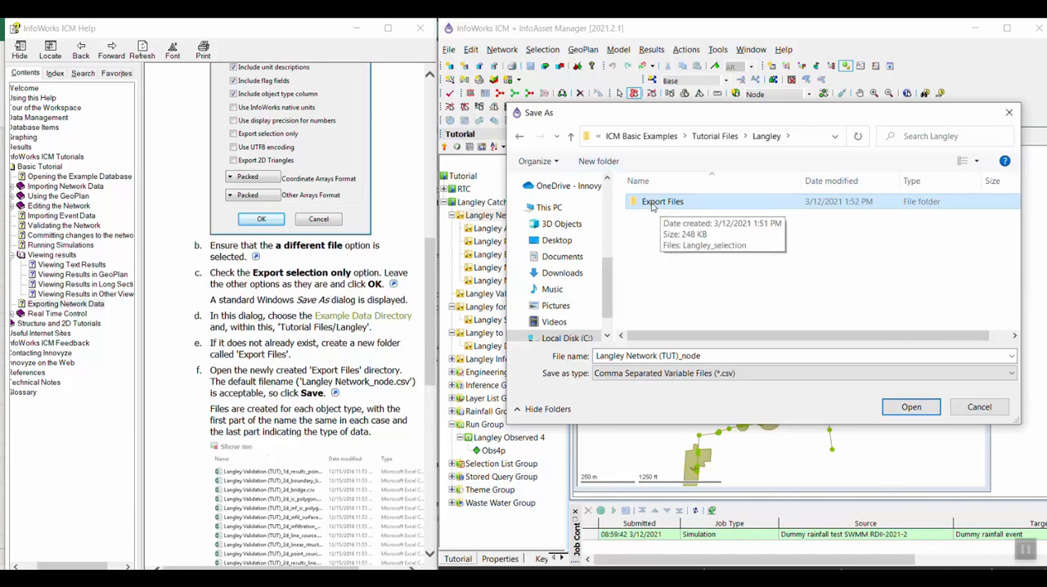
{"action": "double_click", "coordinate": [661, 202]}
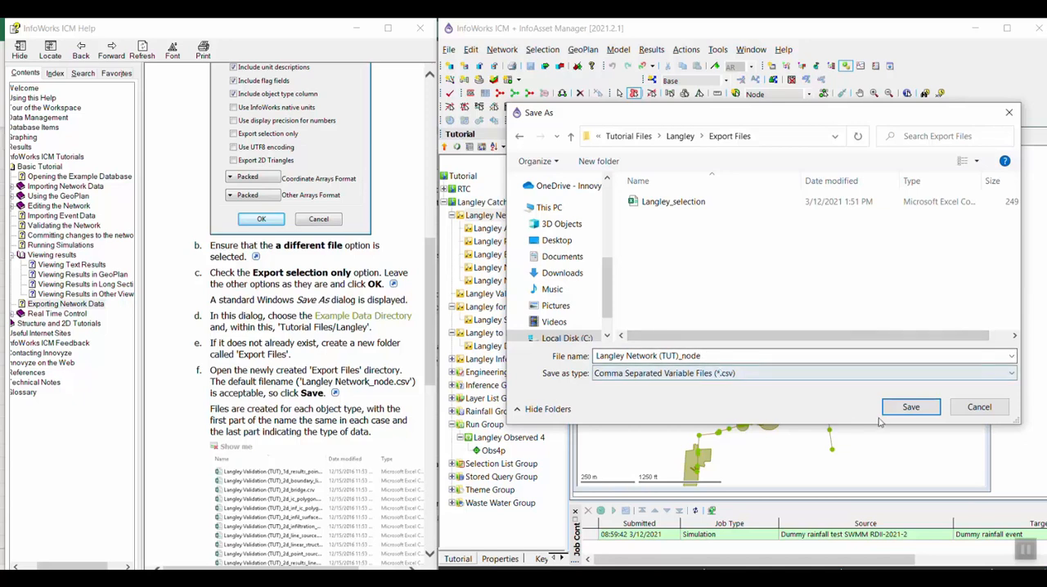
{"action": "left_click", "coordinate": [910, 406]}
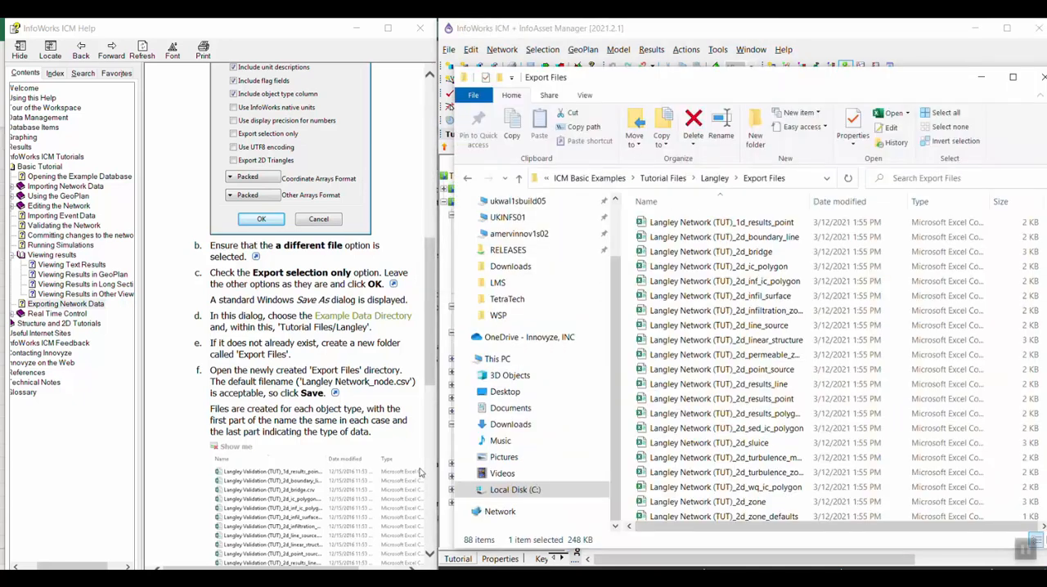
- Open Langley Network (TUT)_conduit from the Export Files folder in Excel
{"action": "scroll", "scroll_direction": "down", "scroll_amount": 3}
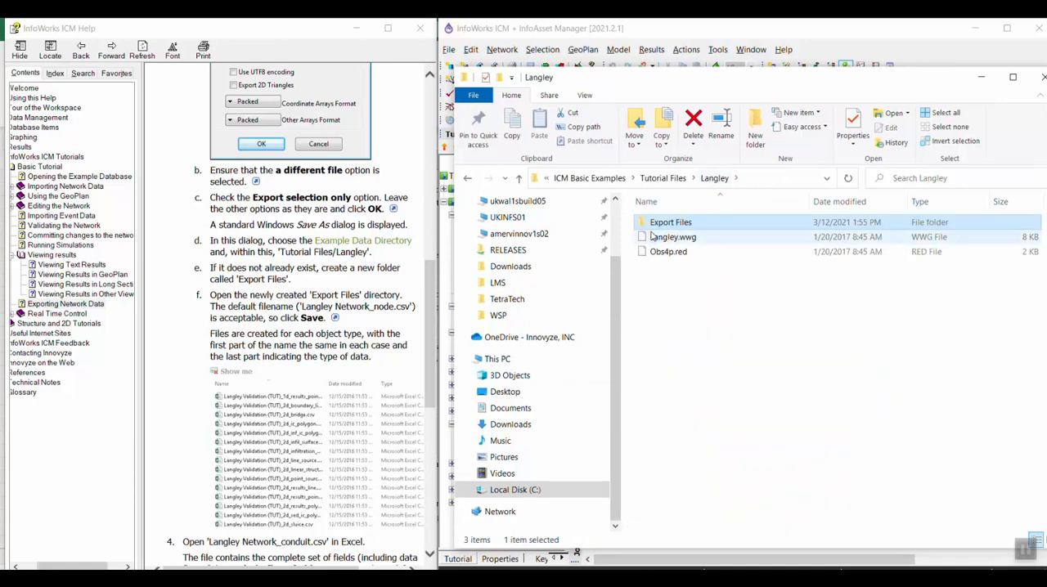
{"action": "double_click", "coordinate": [671, 221]}
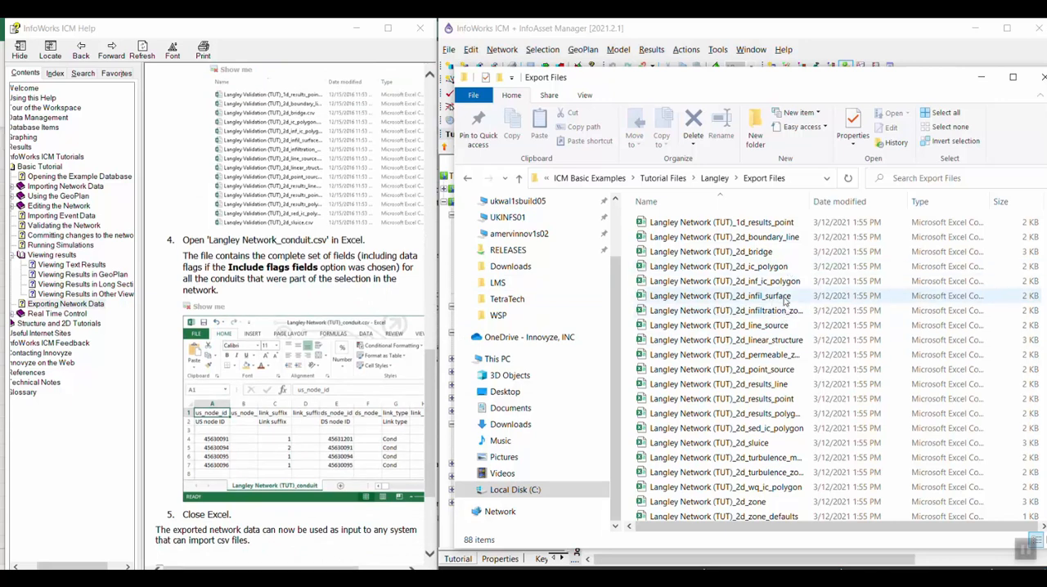
{"action": "mouse_move", "coordinate": [773, 280]}
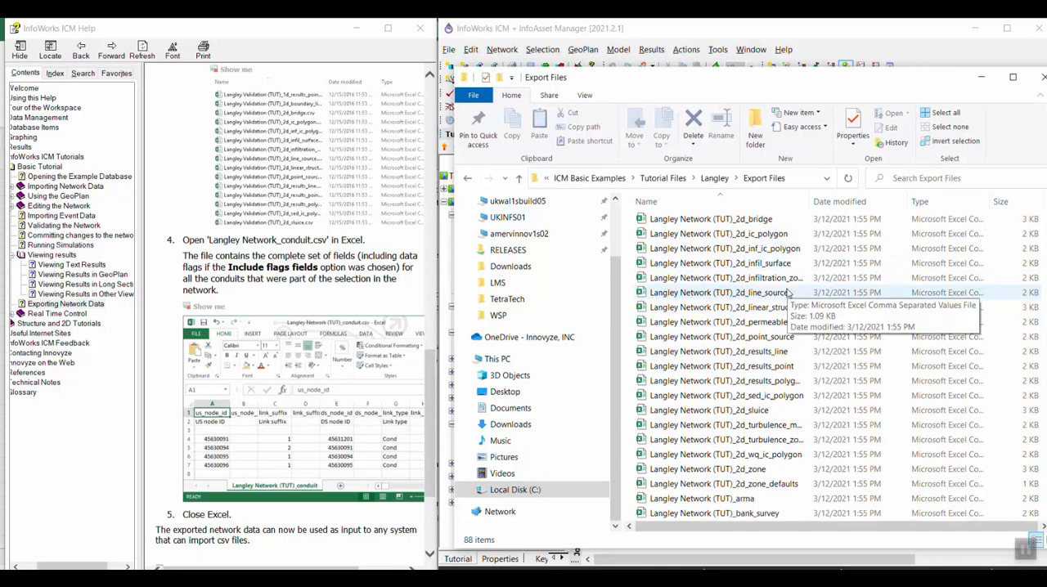
{"action": "scroll", "scroll_direction": "up", "scroll_amount": 3}
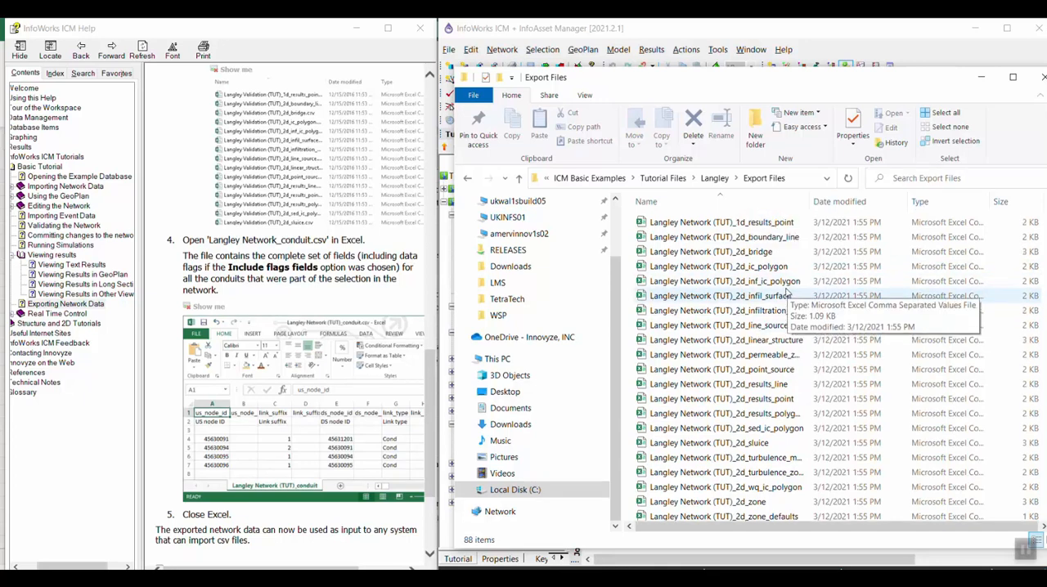
{"action": "scroll", "scroll_direction": "down", "scroll_amount": 3}
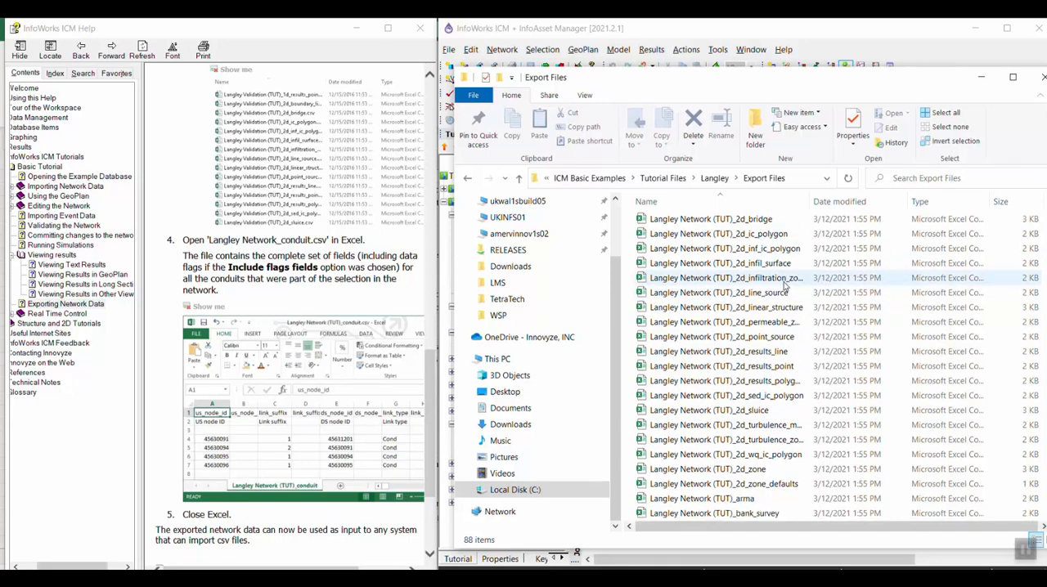
{"action": "scroll", "scroll_direction": "down", "scroll_amount": 3}
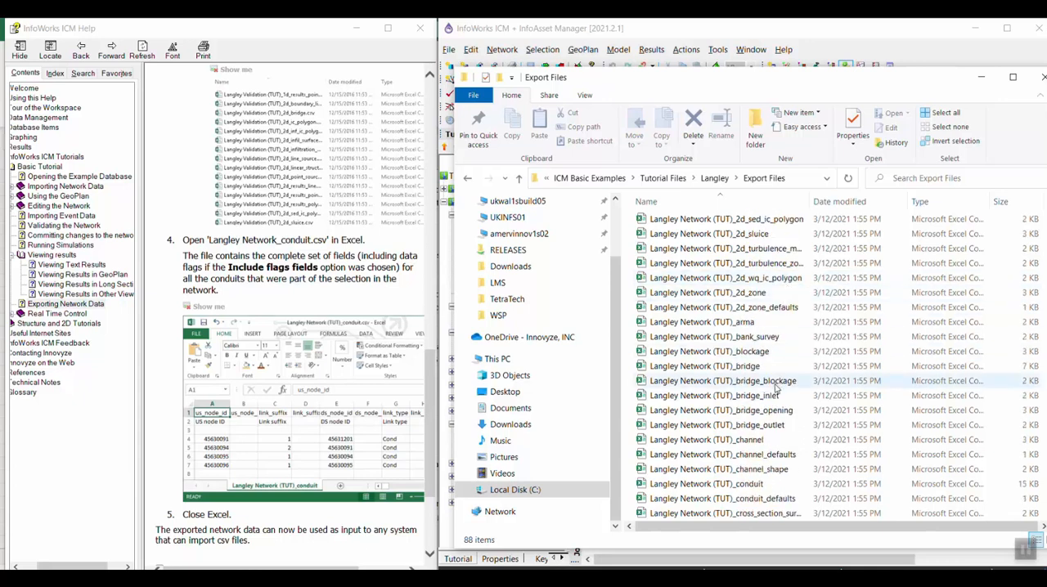
{"action": "left_click", "coordinate": [706, 483]}
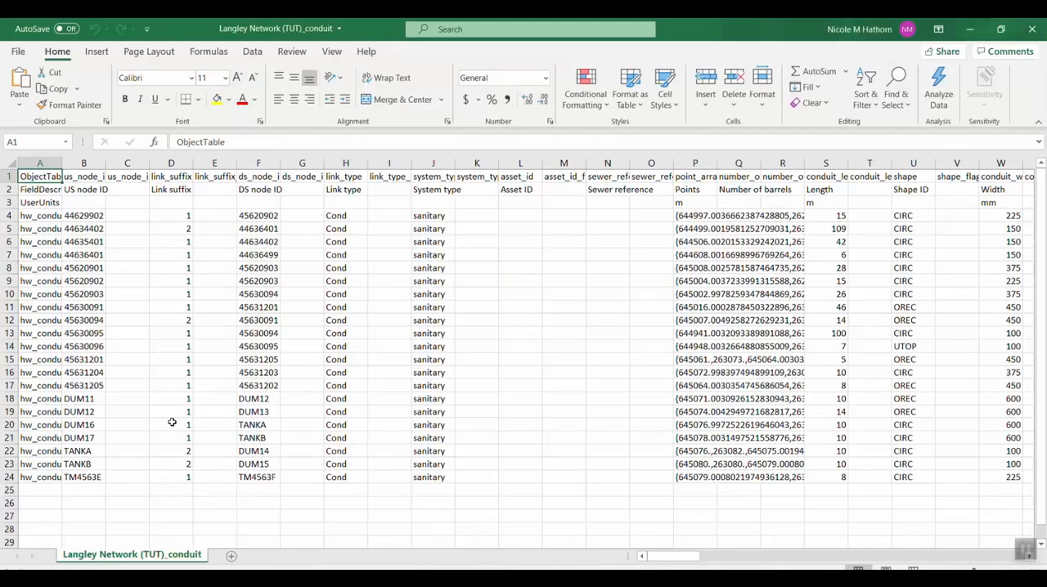
{"action": "mouse_move", "coordinate": [294, 291]}
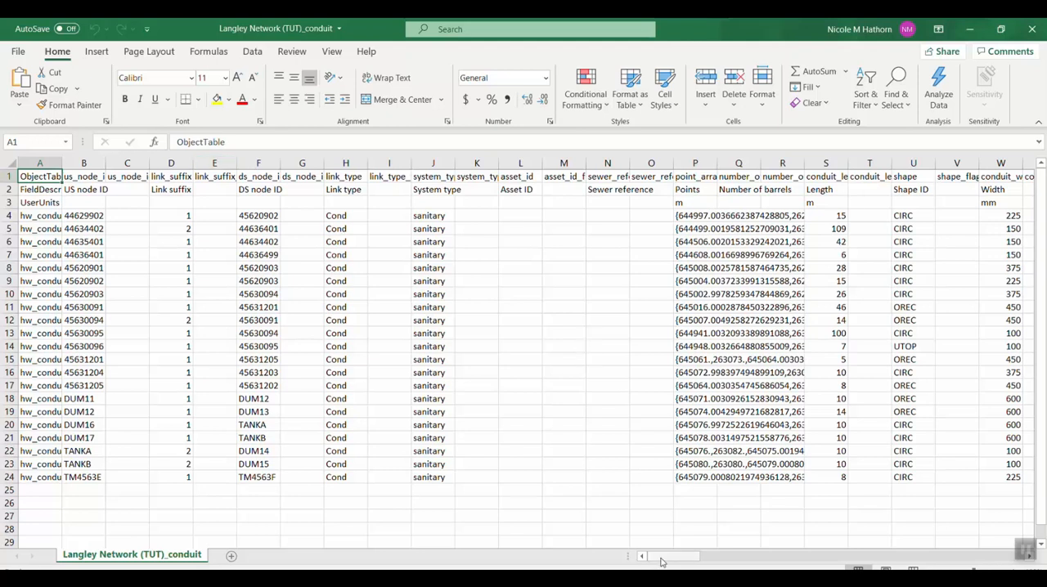
{"action": "scroll", "scroll_direction": "right", "scroll_amount": 3}
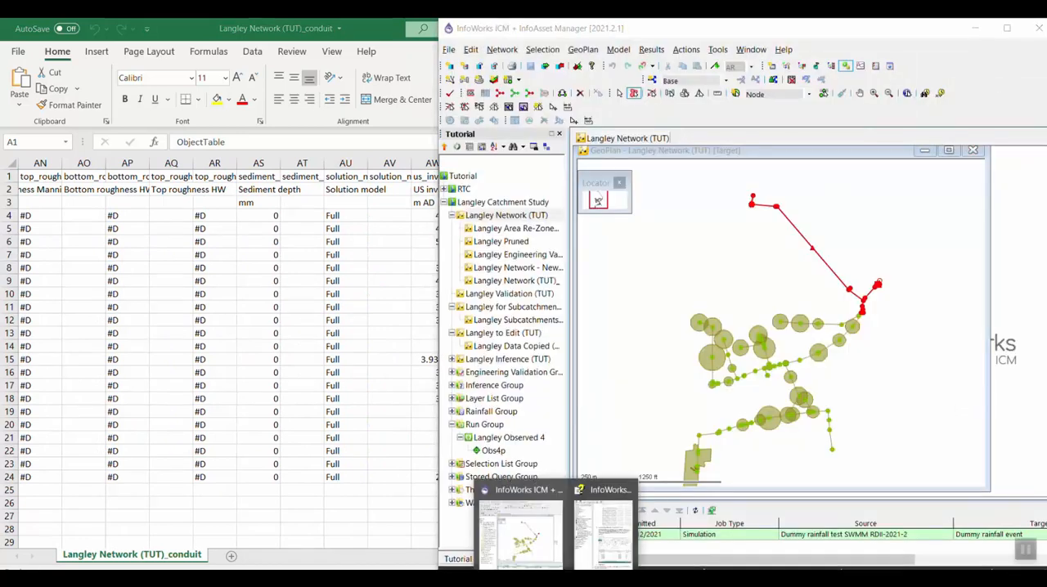
- Switch back to InfoWorks ICM and scroll the help page to the tutorial's end
{"action": "left_click", "coordinate": [521, 489]}
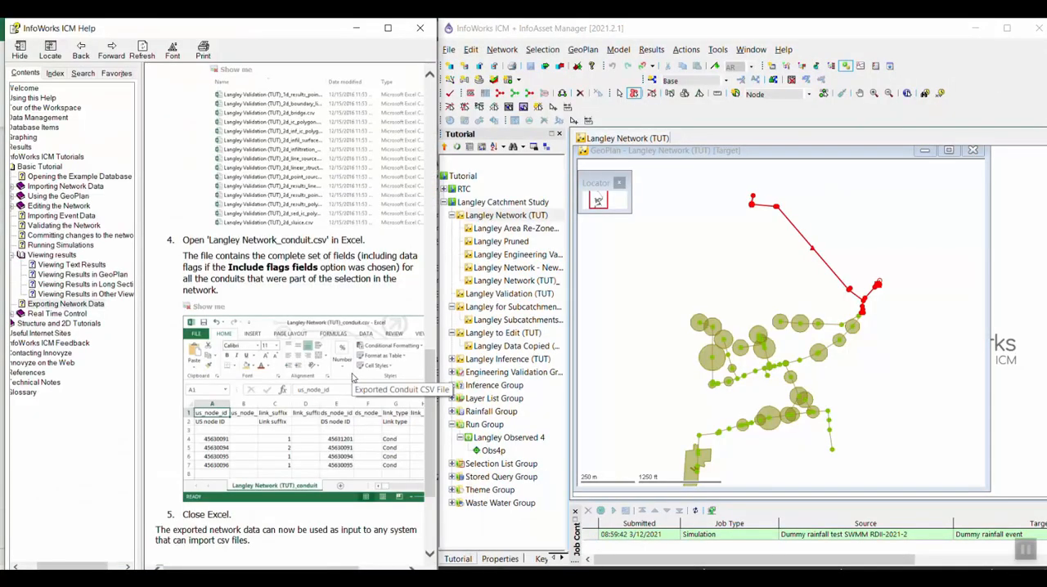
{"action": "scroll", "scroll_direction": "down", "scroll_amount": 3}
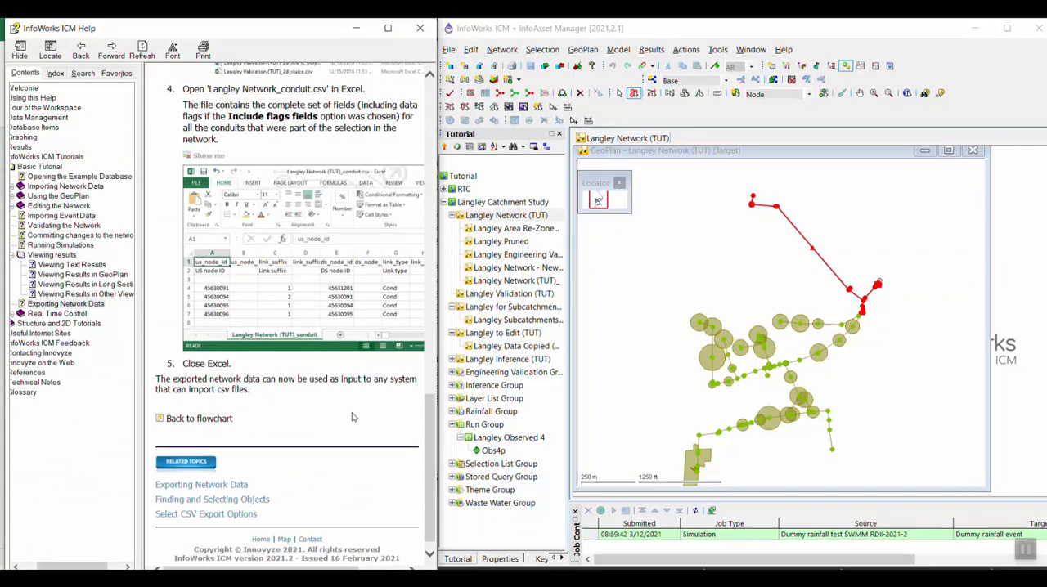
{"action": "mouse_move", "coordinate": [325, 420]}
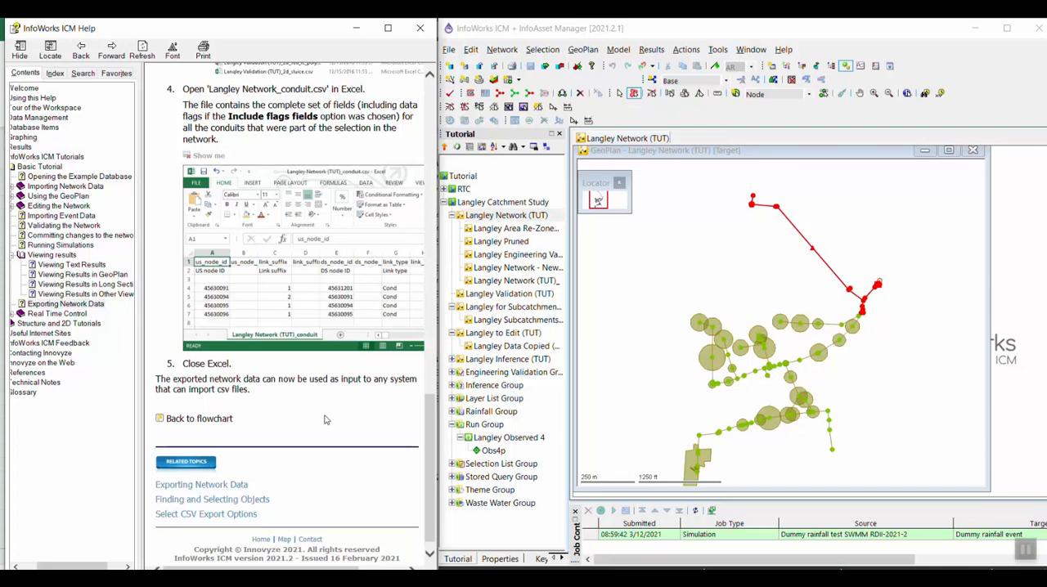
{"action": "mouse_move", "coordinate": [341, 397]}
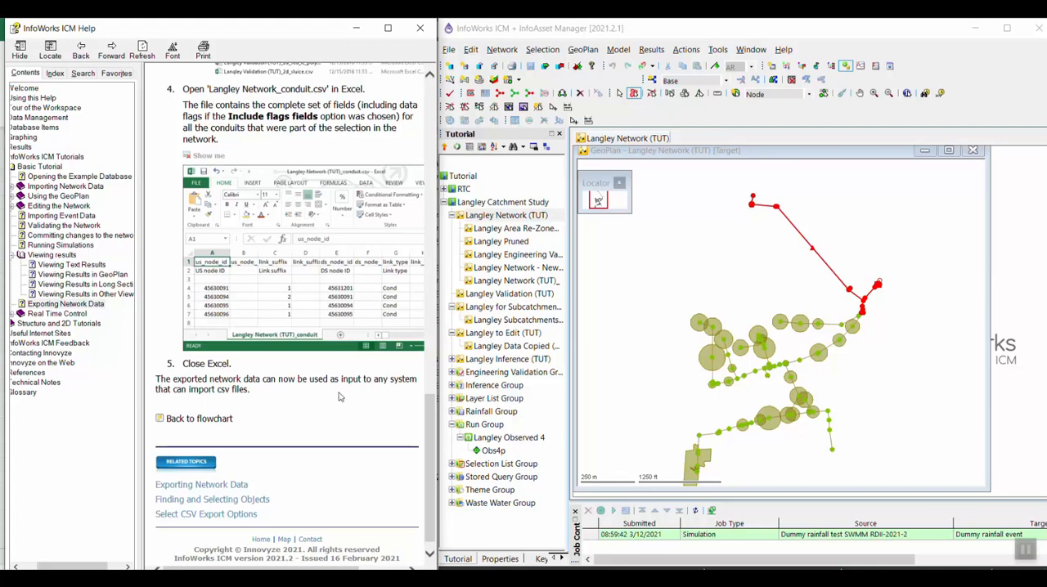
{"action": "mouse_move", "coordinate": [352, 398]}
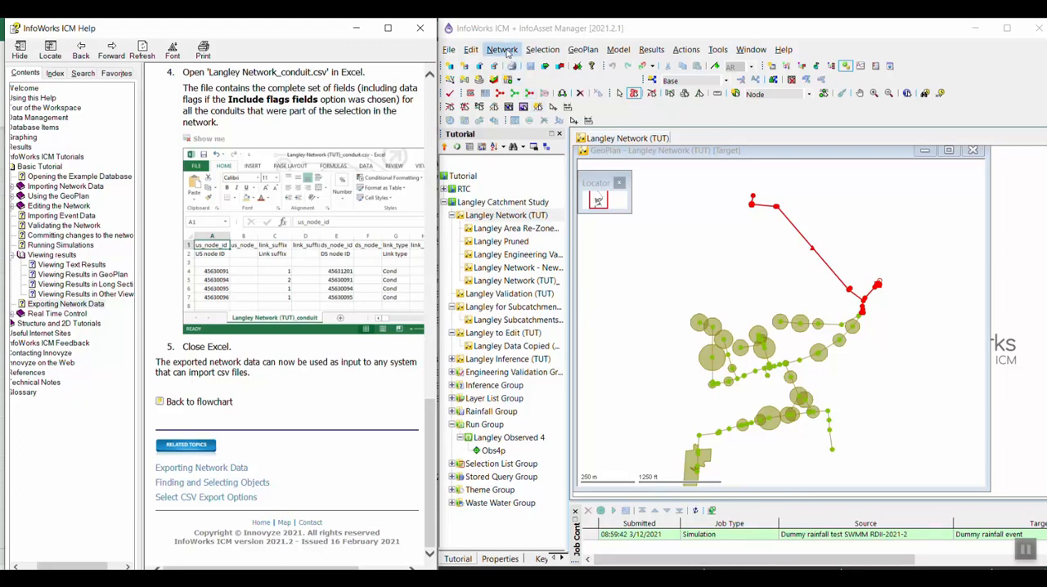
- Open the Open Data Export Centre from the Network export options
{"action": "left_click", "coordinate": [502, 49]}
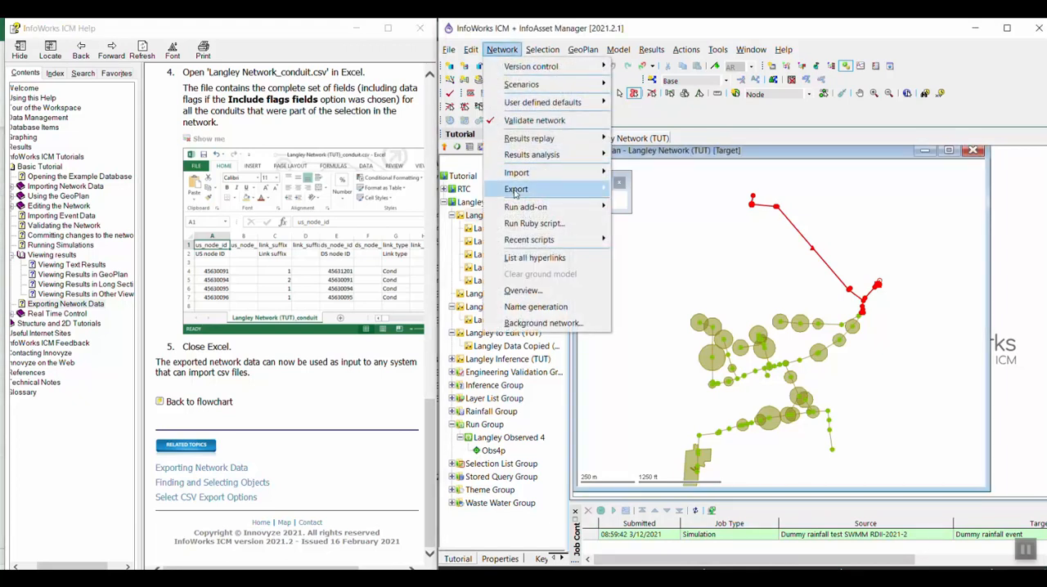
{"action": "left_click", "coordinate": [516, 189]}
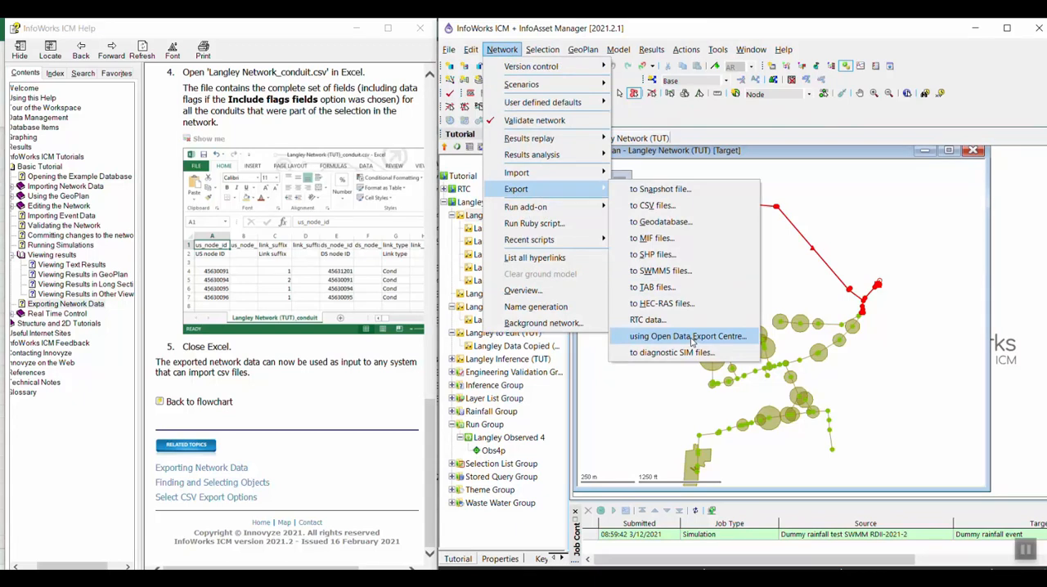
{"action": "left_click", "coordinate": [687, 336]}
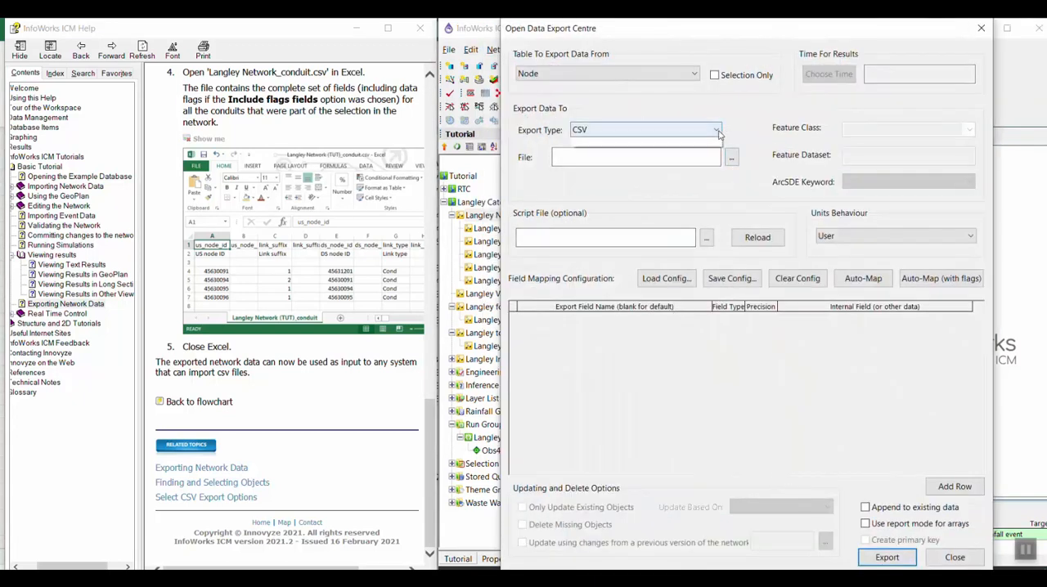
- Review the Export Type and Table options, leaving the Node table as CSV
{"action": "left_click", "coordinate": [716, 129]}
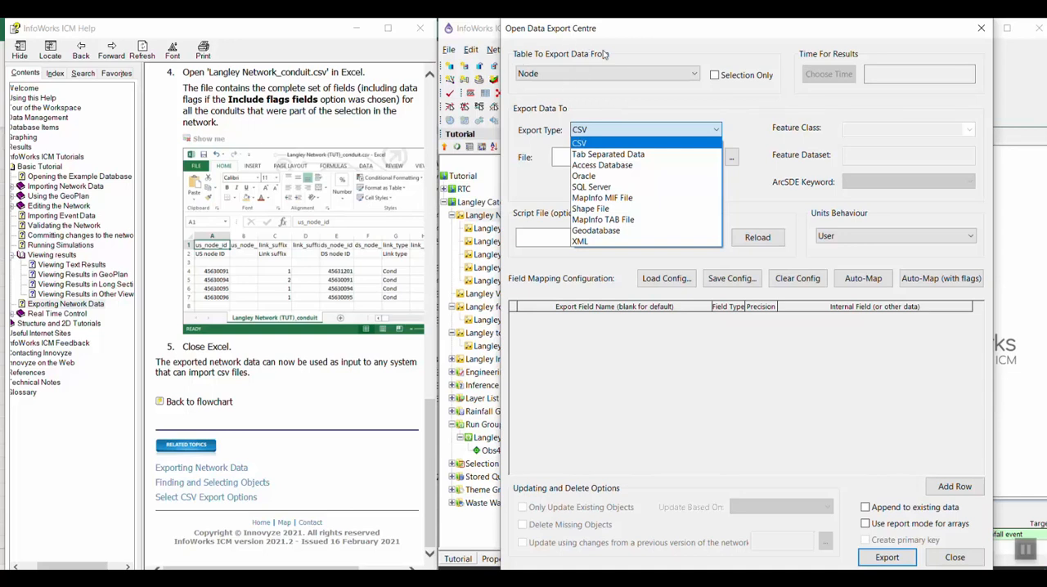
{"action": "left_click", "coordinate": [579, 143]}
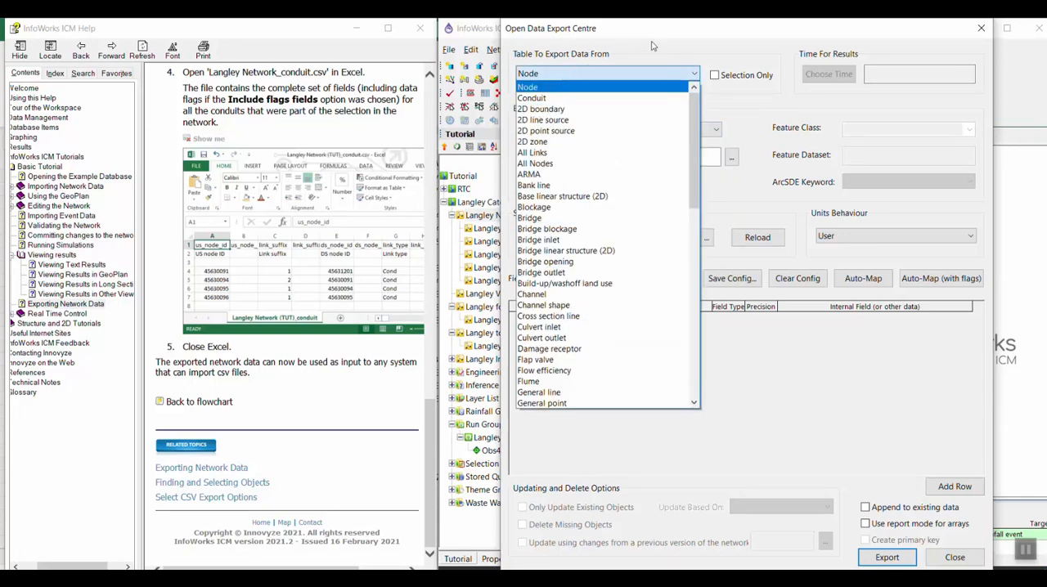
{"action": "left_click", "coordinate": [527, 87]}
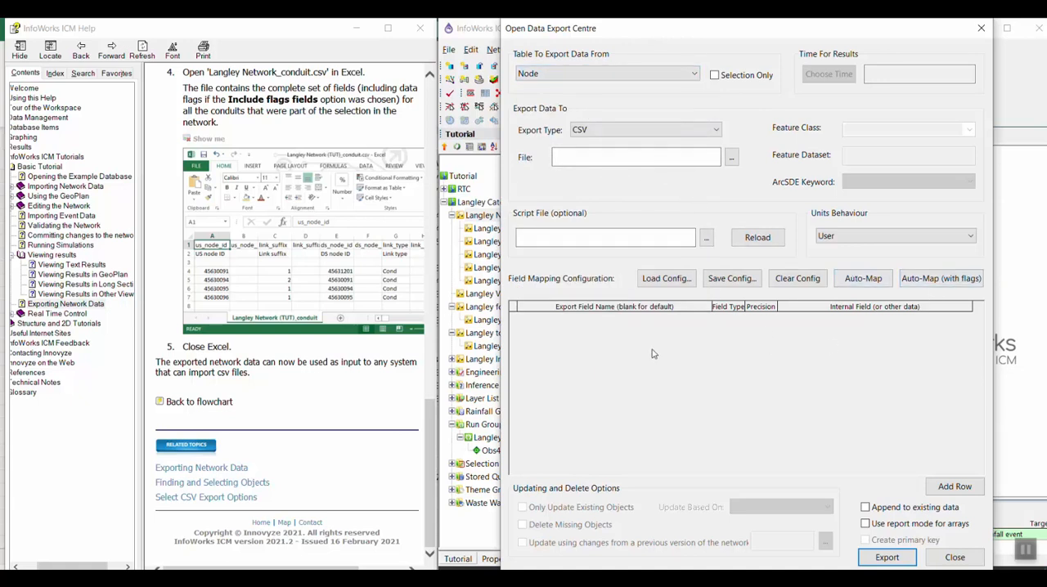
{"action": "mouse_move", "coordinate": [744, 218]}
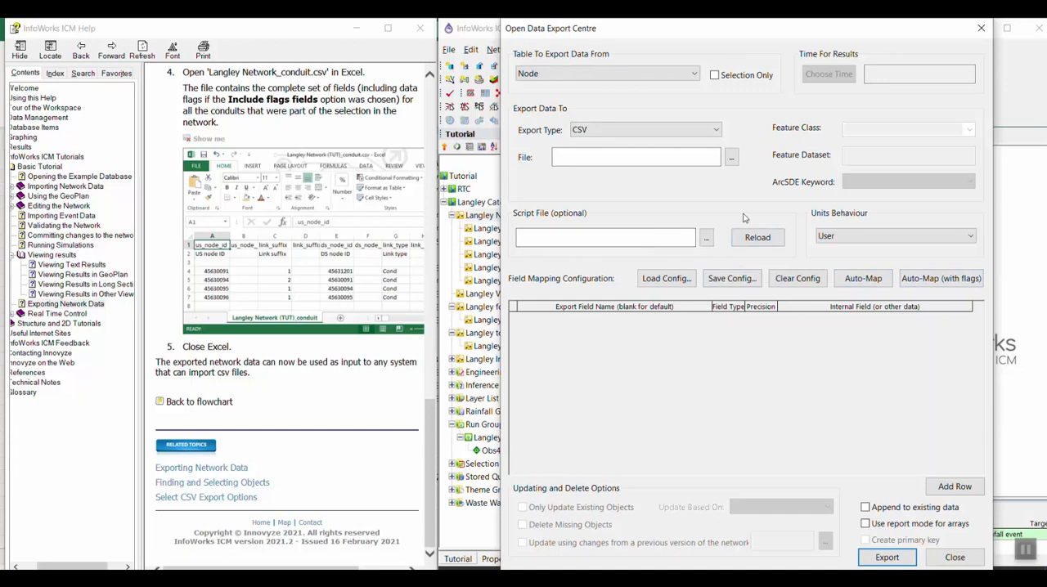
{"action": "mouse_move", "coordinate": [869, 301]}
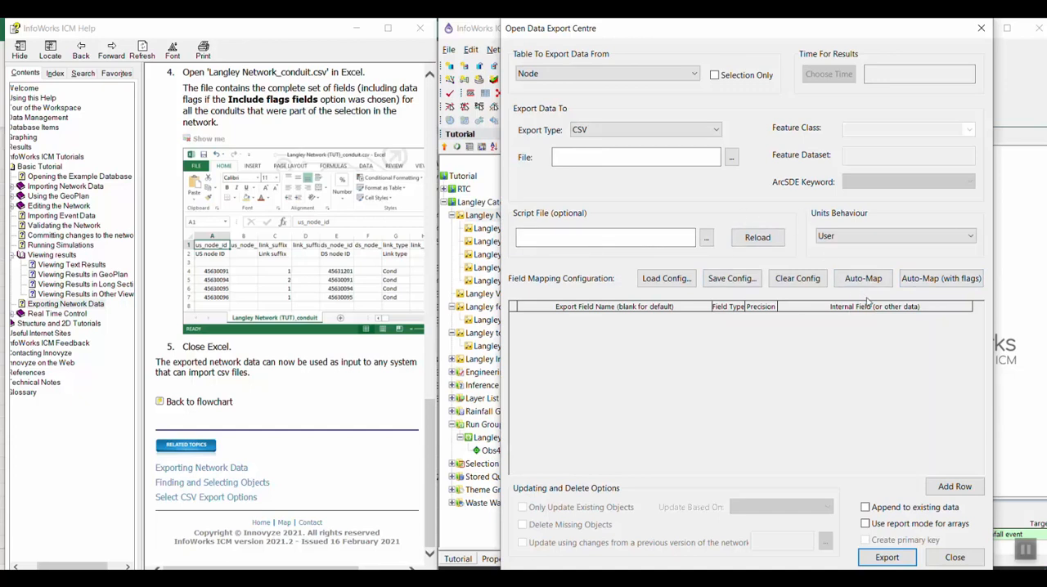